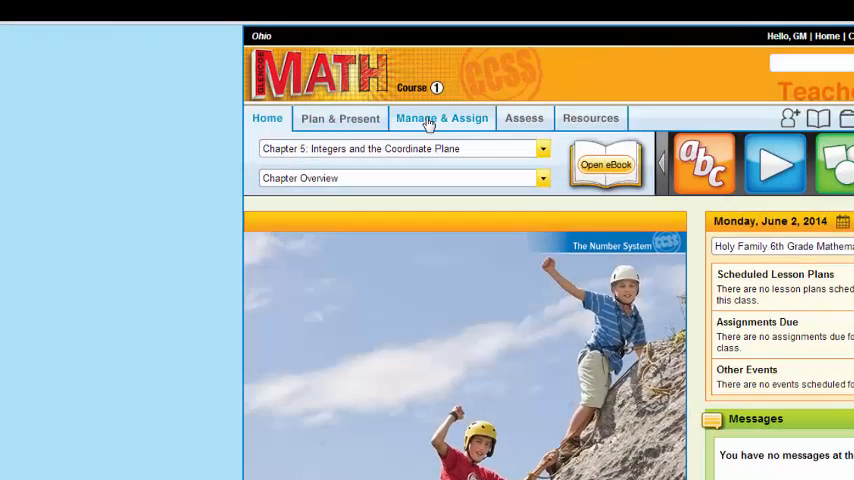
# Go to My Classes under Manage & Assign for the 6th Grade Mathematics class
pyautogui.click(440, 118)
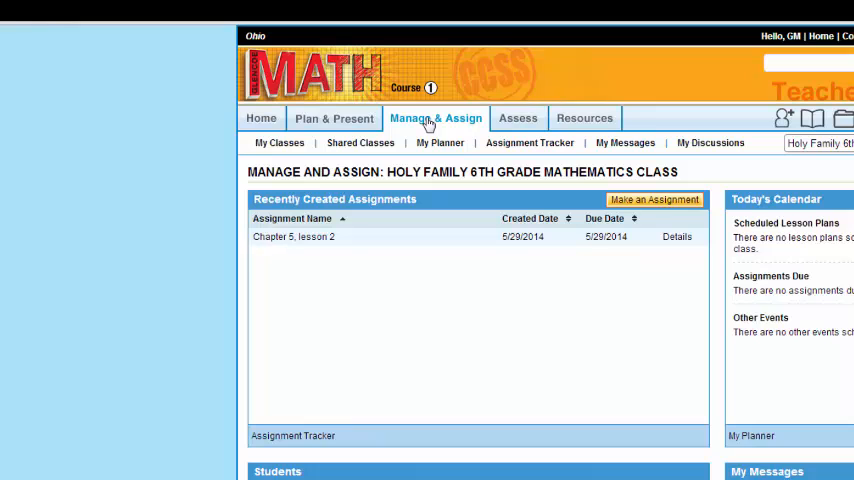
pyautogui.moveTo(292, 142)
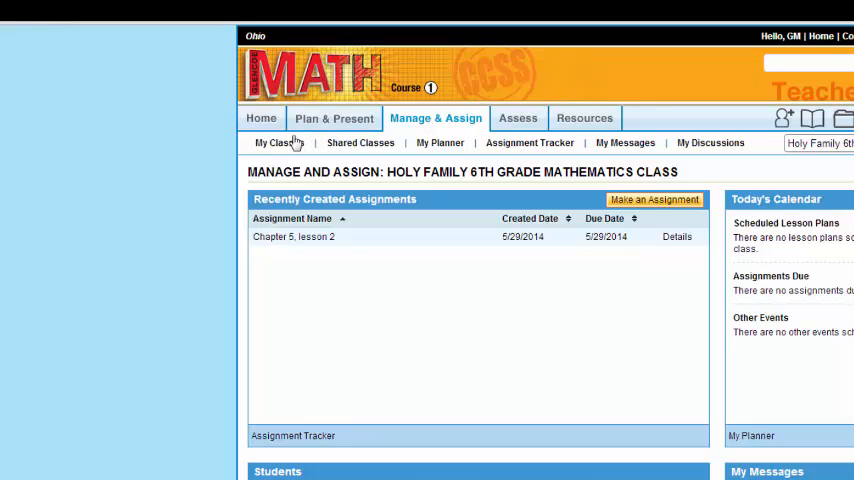
pyautogui.click(278, 142)
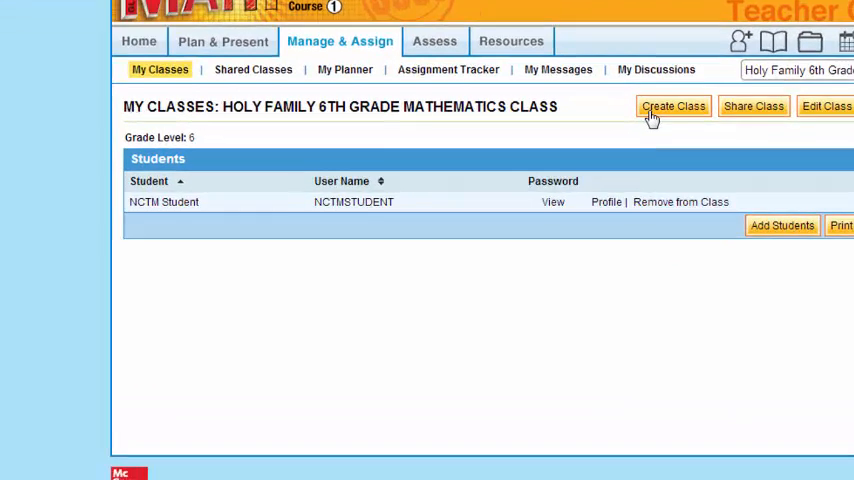
# Create a new class named Practice at grade level 7 and save it
pyautogui.click(672, 106)
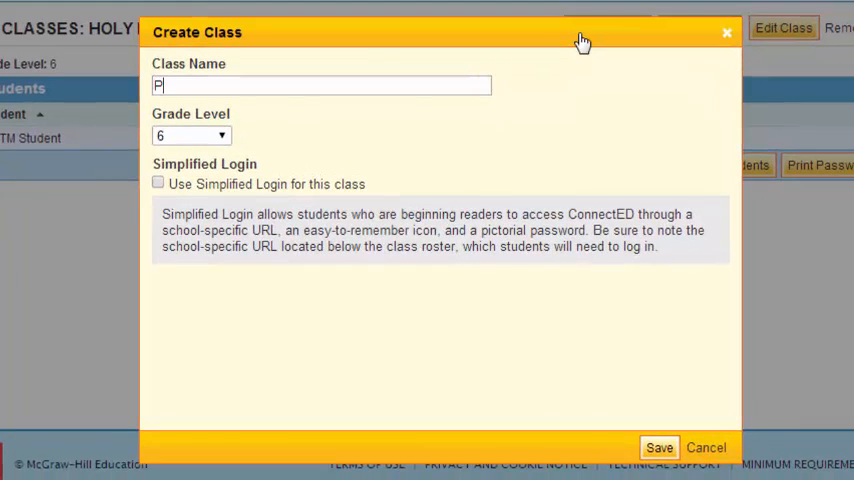
pyautogui.write('ractice')
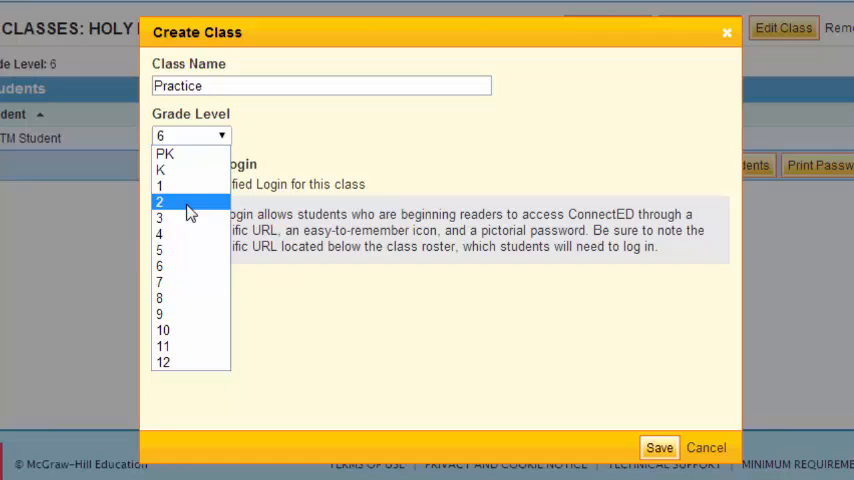
pyautogui.click(160, 280)
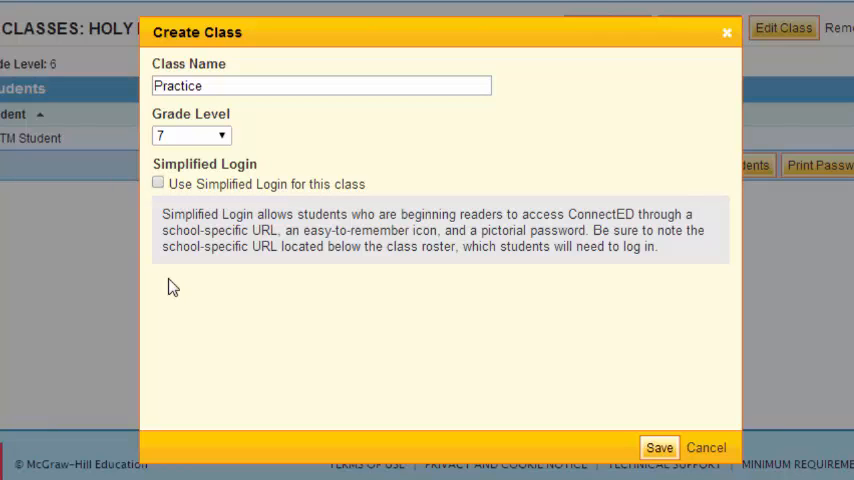
pyautogui.moveTo(248, 292)
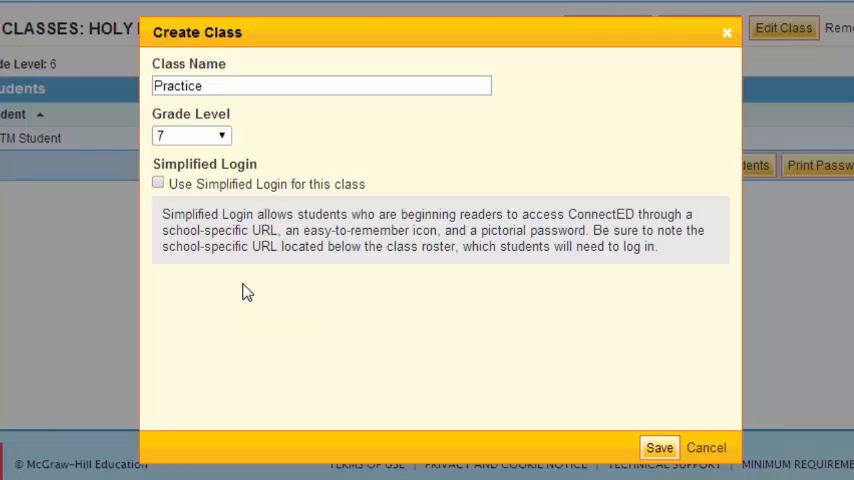
pyautogui.moveTo(252, 316)
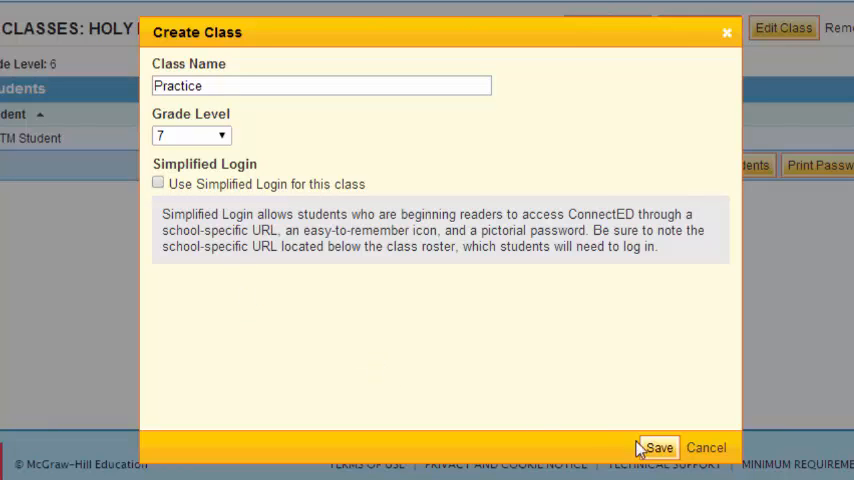
pyautogui.click(658, 448)
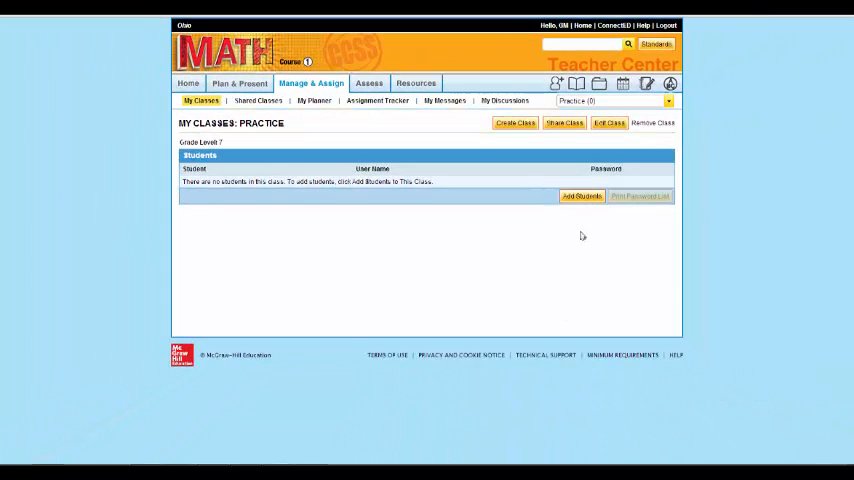
# Search for students with last name 'student' from the Add Students dialog
pyautogui.click(582, 196)
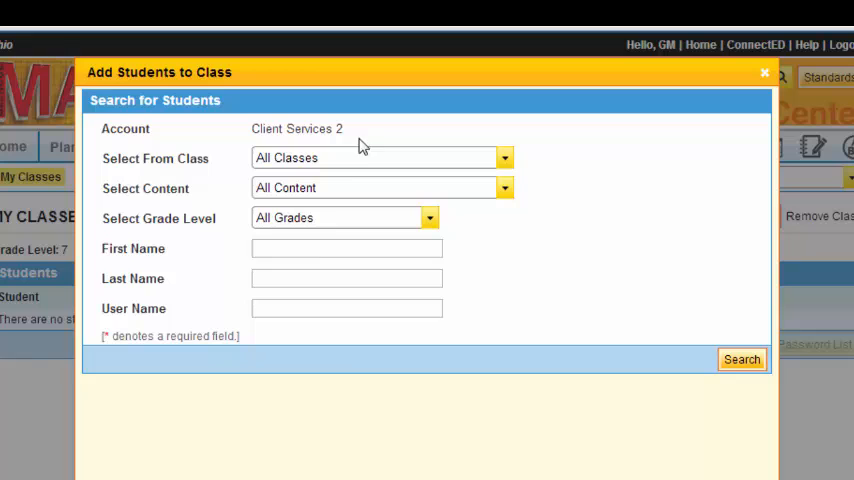
pyautogui.moveTo(280, 280)
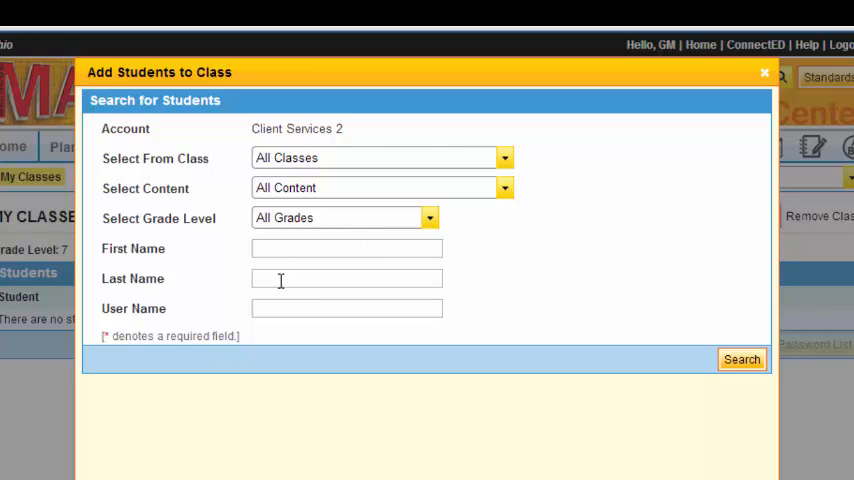
pyautogui.write('st')
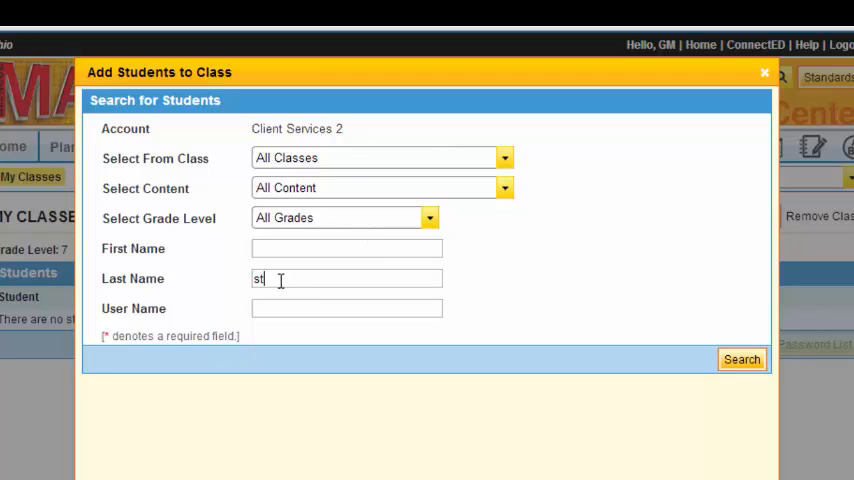
pyautogui.write('ud')
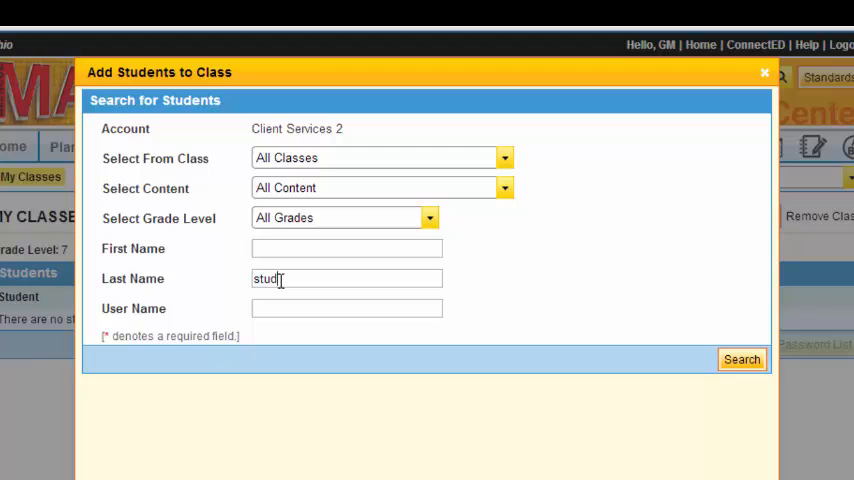
pyautogui.write('ent')
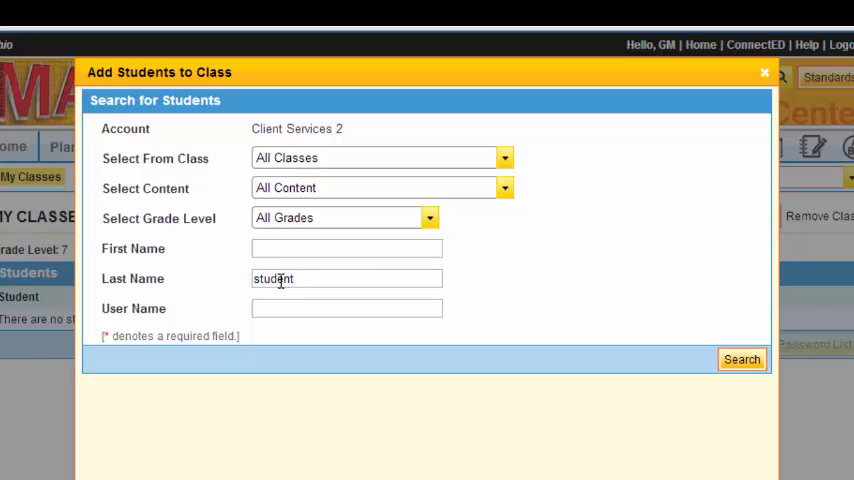
pyautogui.moveTo(742, 360)
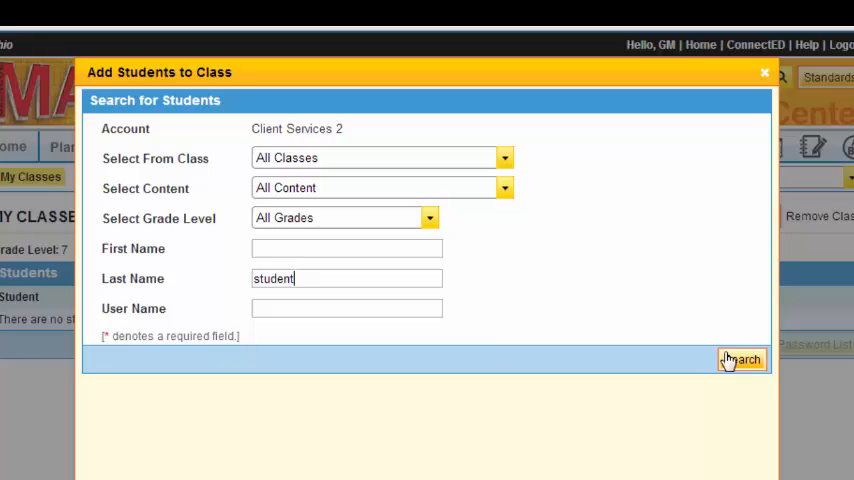
pyautogui.click(740, 360)
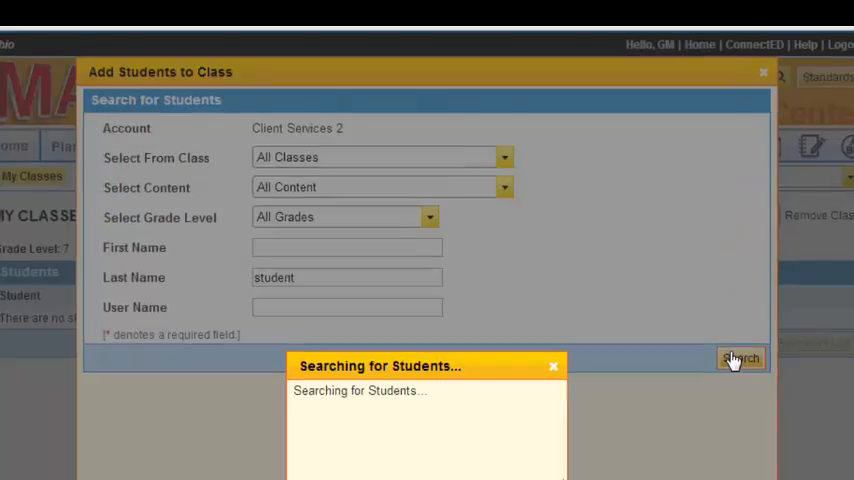
pyautogui.click(740, 358)
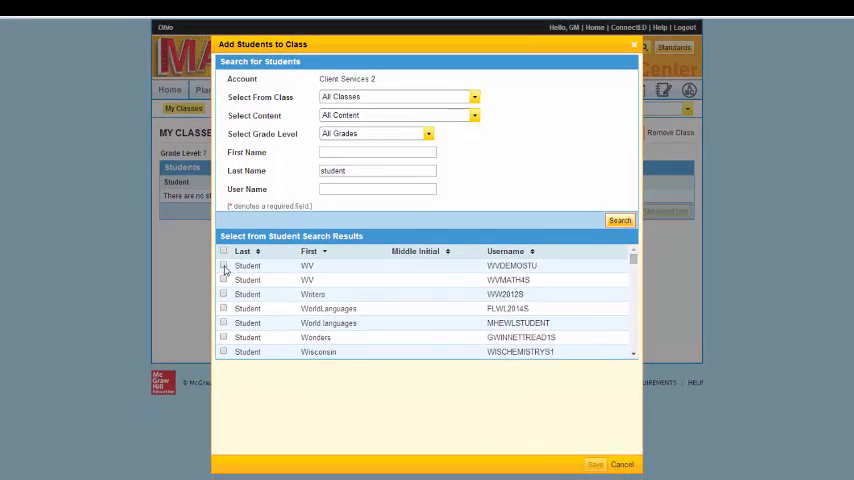
# Select the found students and add them to the Practice class roster
pyautogui.click(224, 264)
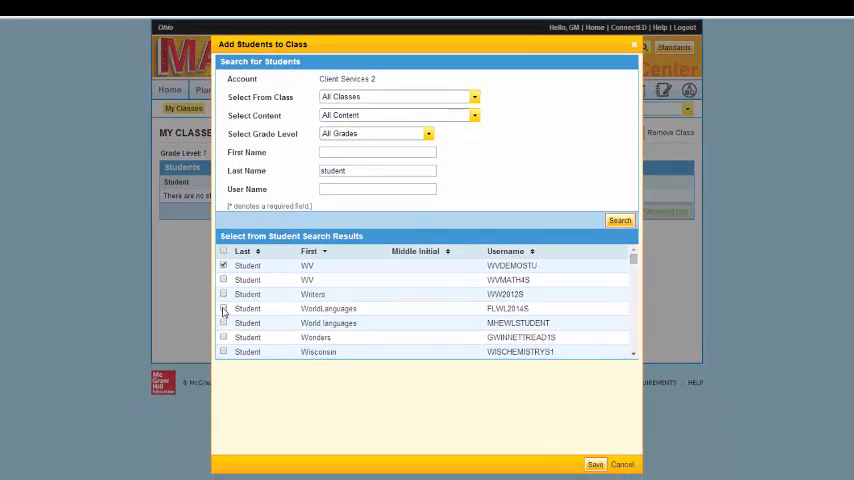
pyautogui.click(224, 308)
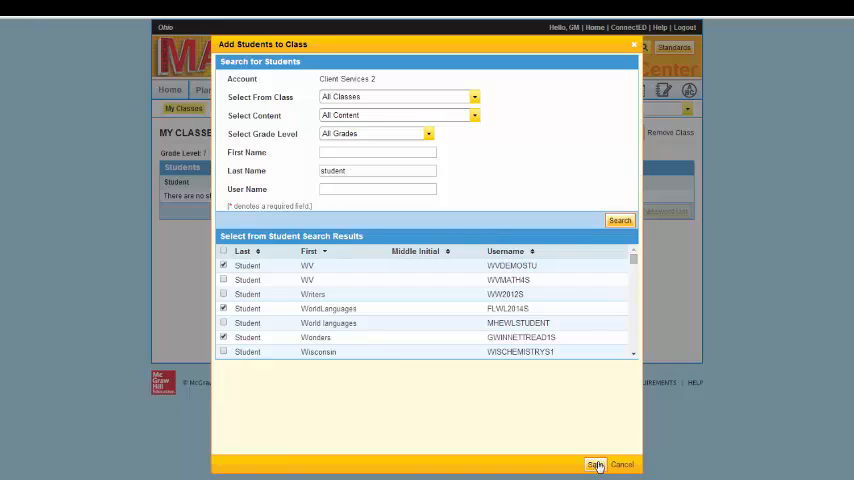
pyautogui.click(596, 464)
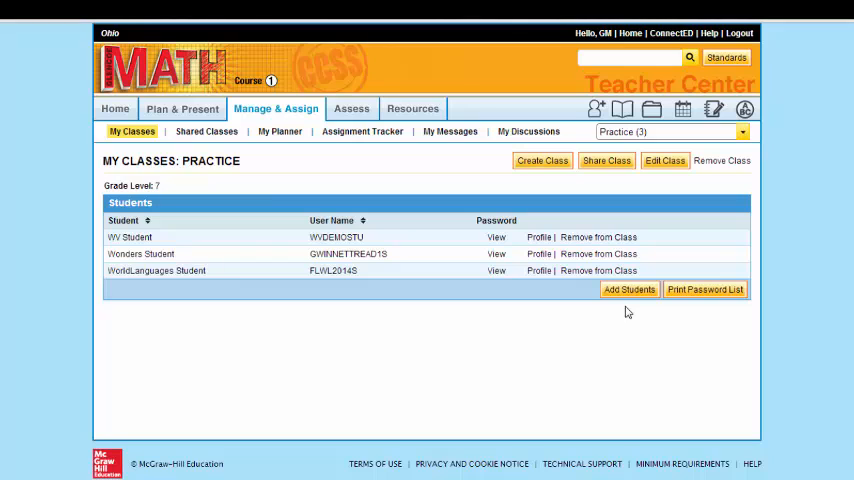
pyautogui.moveTo(620, 340)
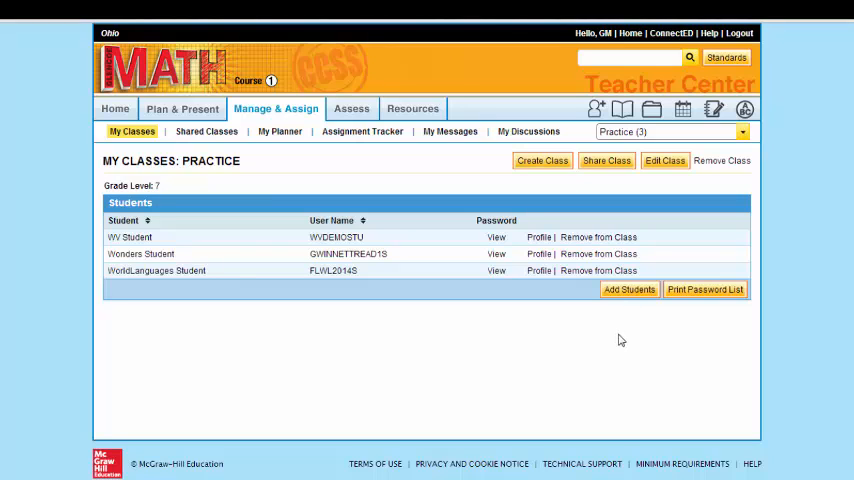
pyautogui.moveTo(626, 336)
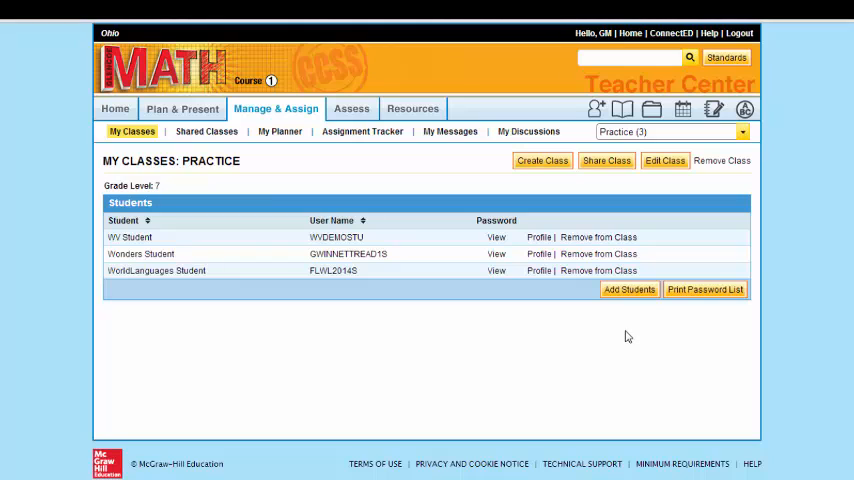
pyautogui.moveTo(648, 304)
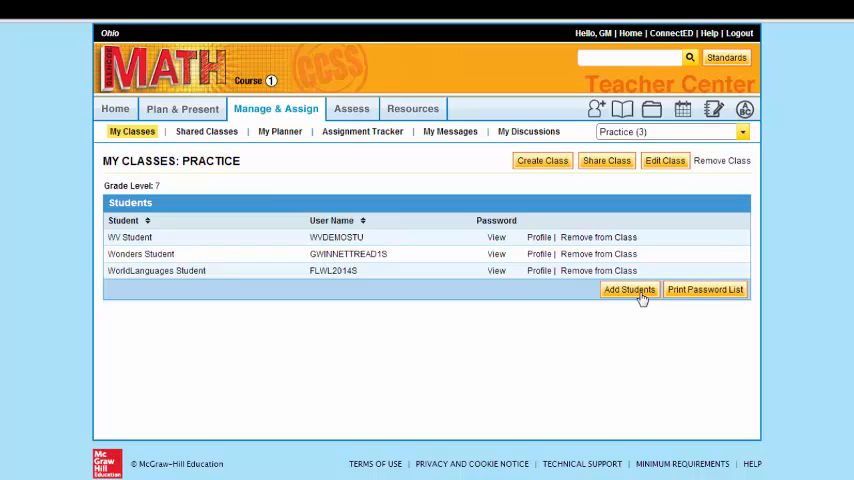
pyautogui.moveTo(708, 290)
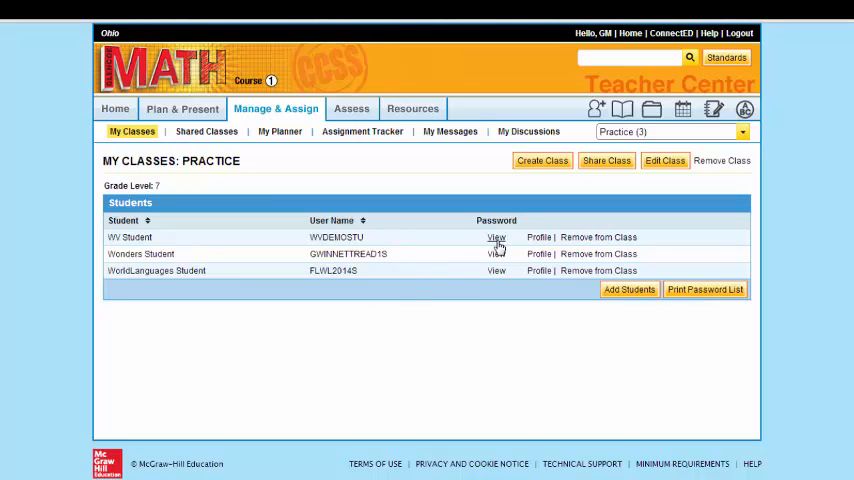
pyautogui.moveTo(432, 192)
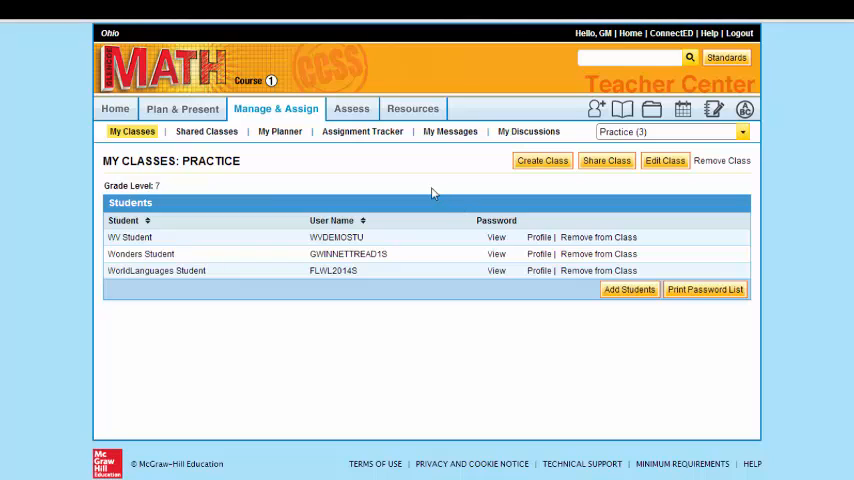
pyautogui.moveTo(612, 190)
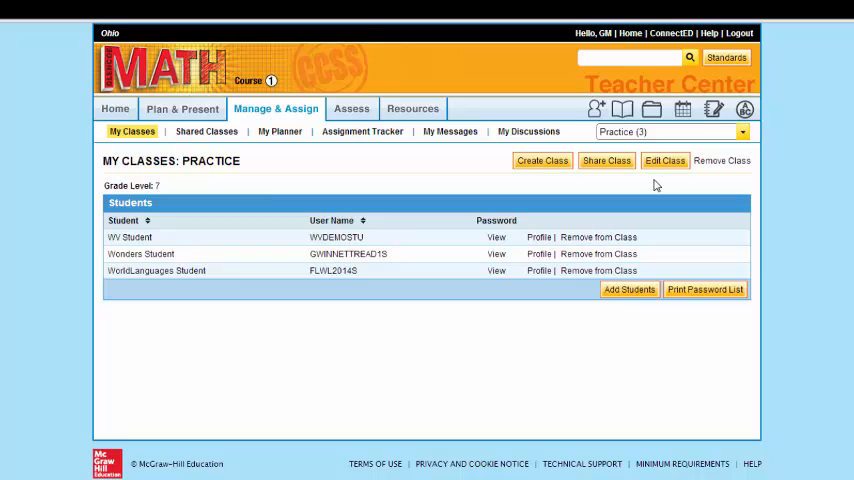
pyautogui.moveTo(294, 158)
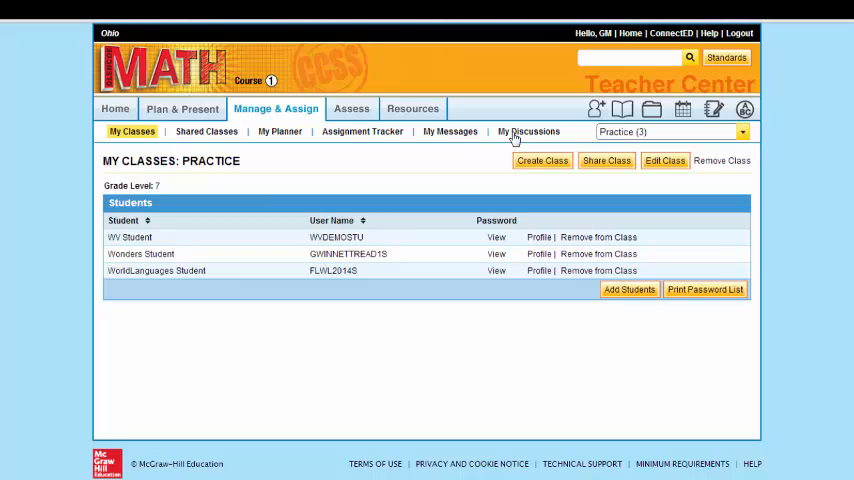
pyautogui.moveTo(418, 216)
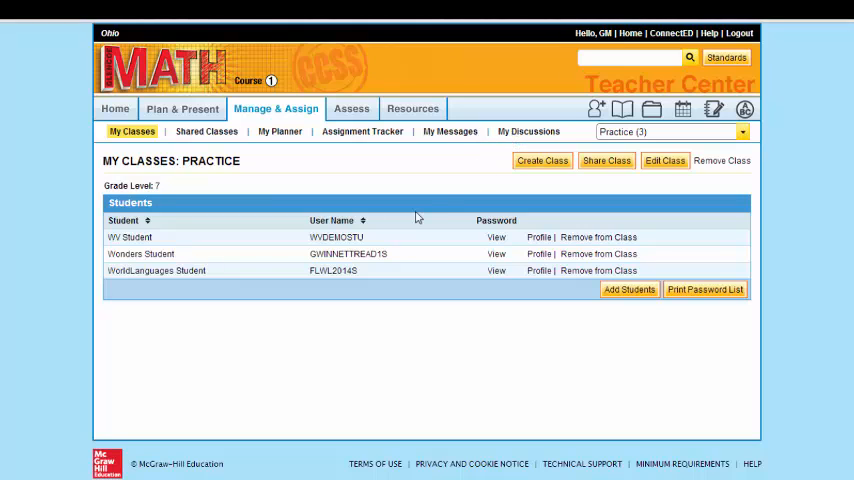
# Enable discussions for students from the class's My Discussions page
pyautogui.click(528, 132)
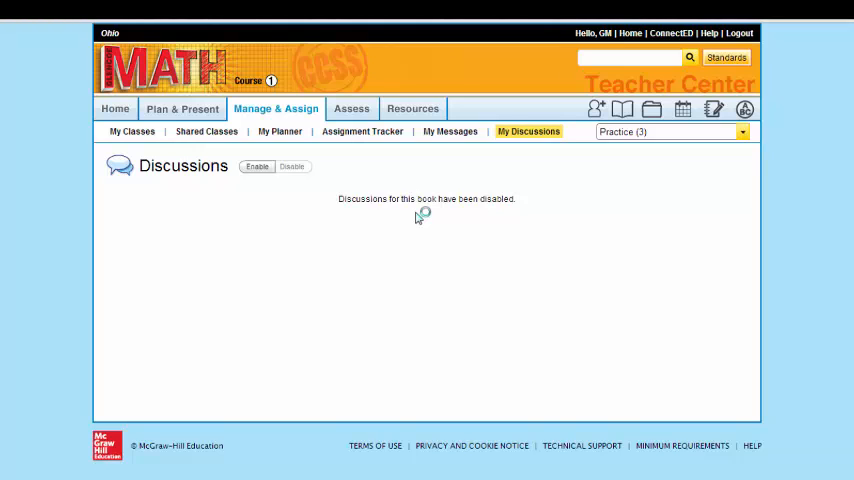
pyautogui.moveTo(256, 204)
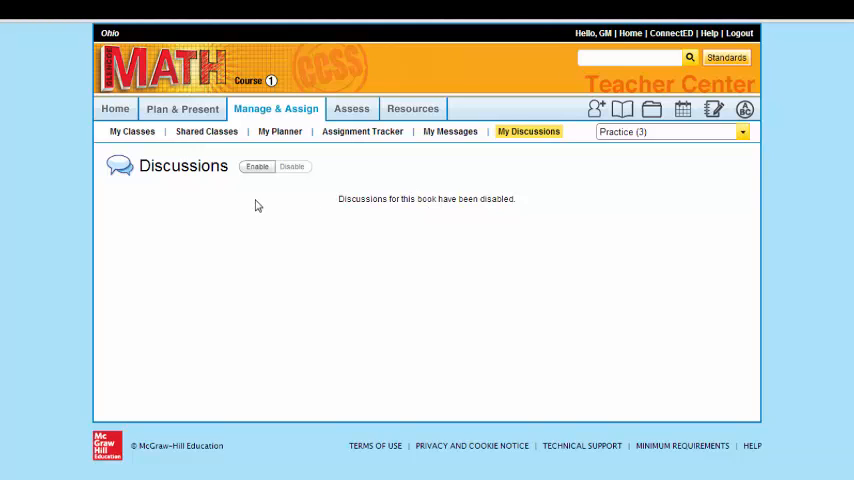
pyautogui.click(256, 166)
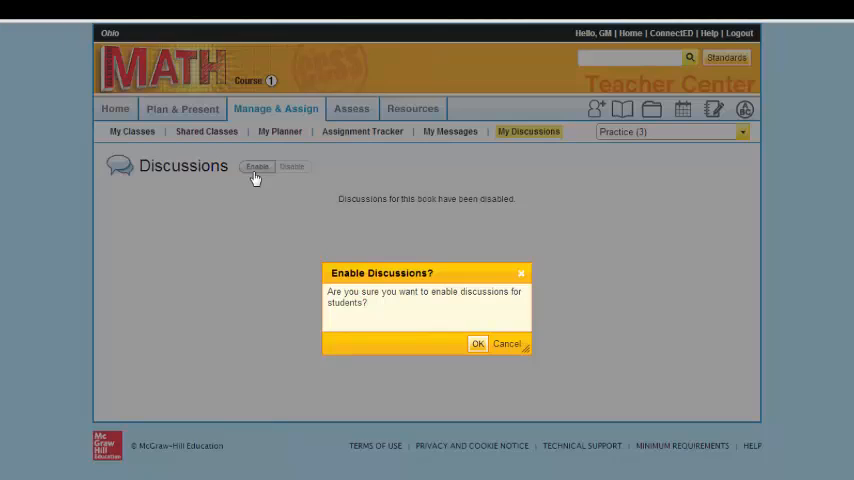